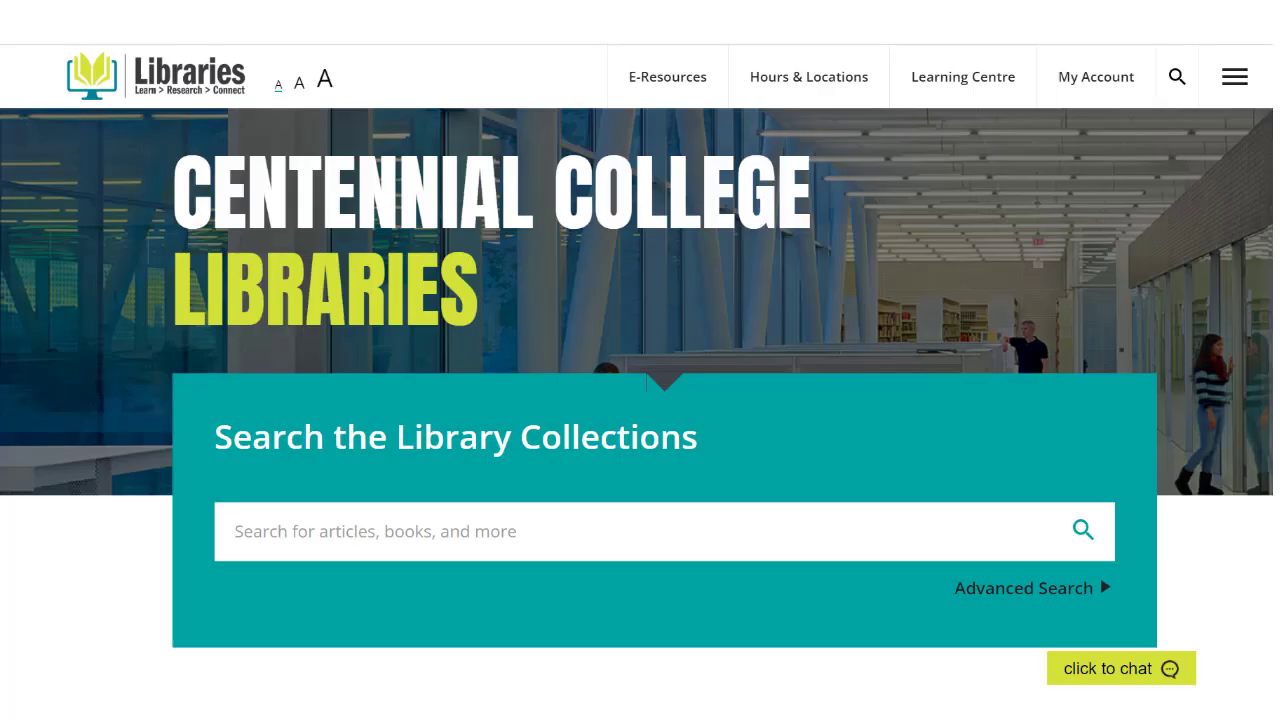
# - Open the E-Resources tile under Popular Resources to reach the A-Z Databases page
pyautogui.scroll(-3)
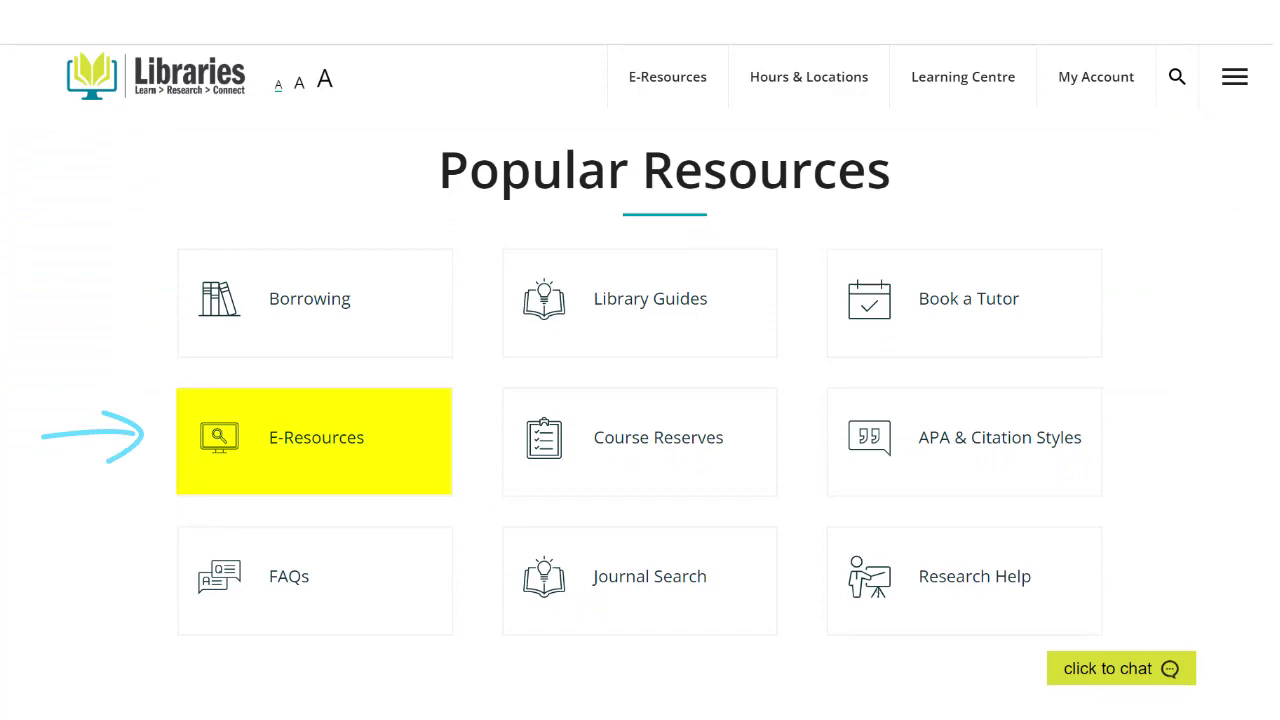
pyautogui.click(314, 437)
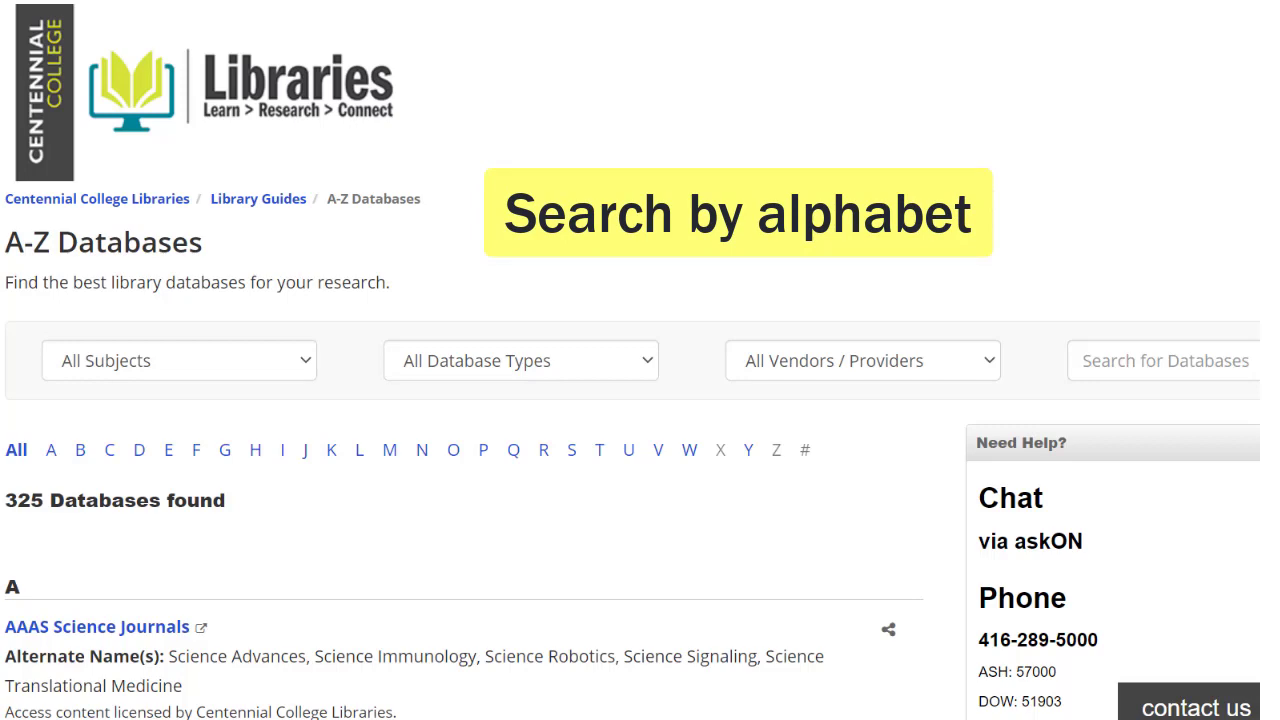
# - Filter the A-Z list to letter O and scroll down to the OverDrive entry
pyautogui.click(453, 450)
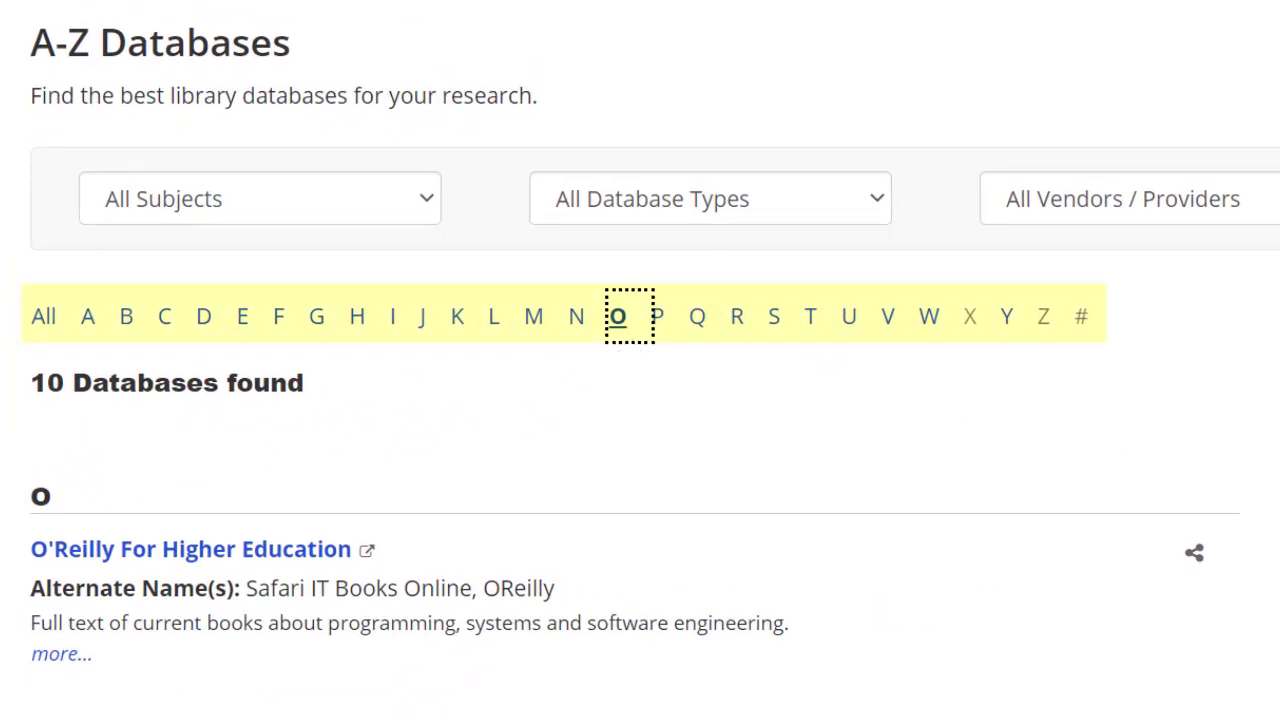
pyautogui.scroll(-3)
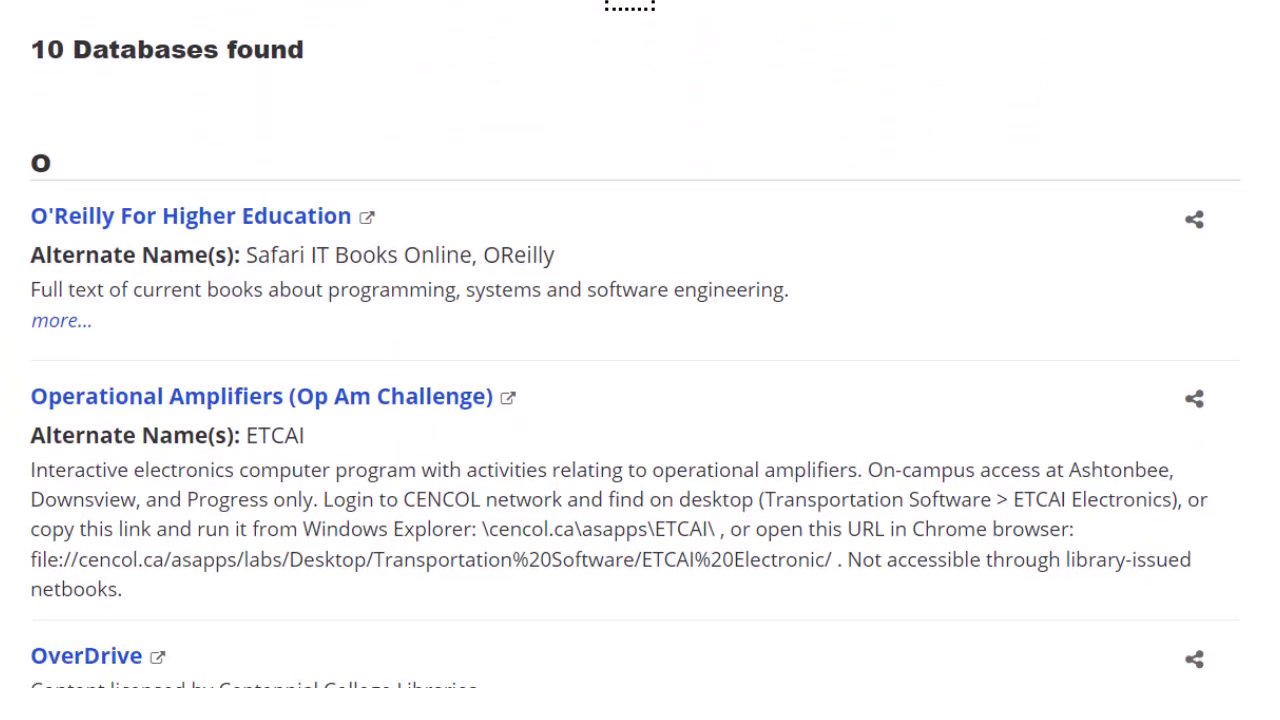
pyautogui.scroll(-3)
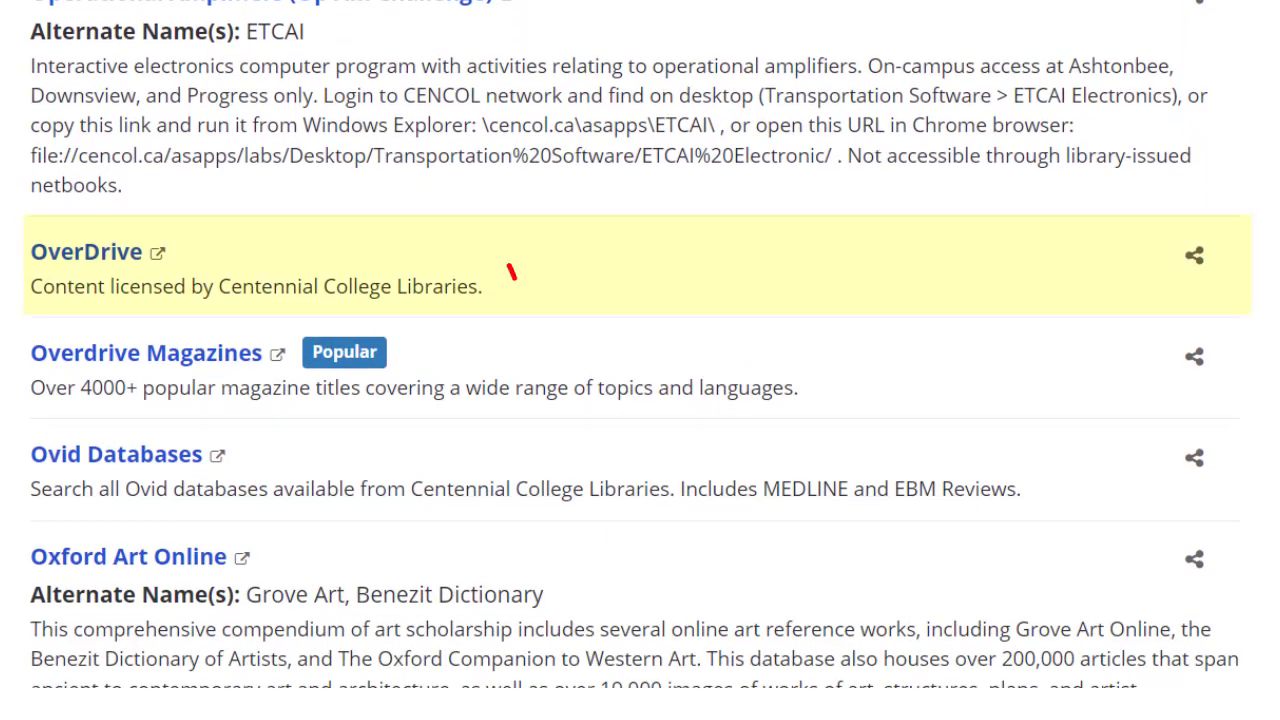
pyautogui.moveTo(86, 251)
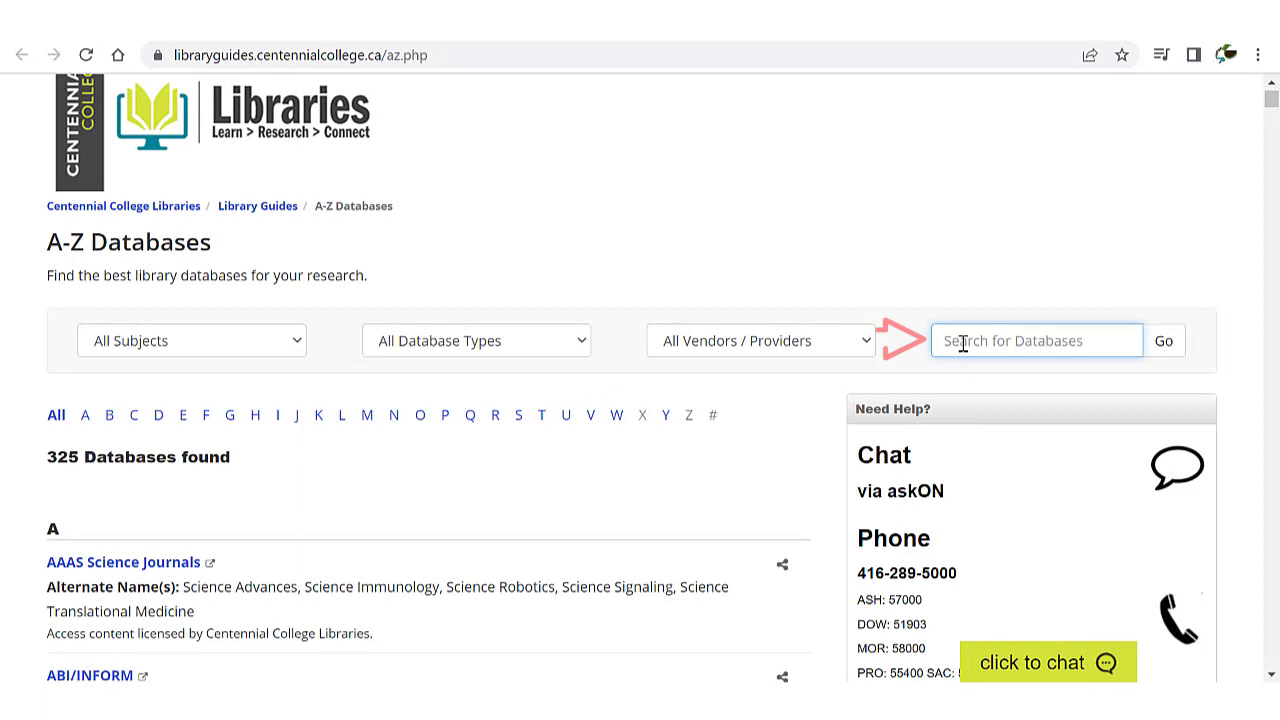
# - Search the databases for 'over' and scroll through the OverDrive and Overdrive Magazines results
pyautogui.write('over')
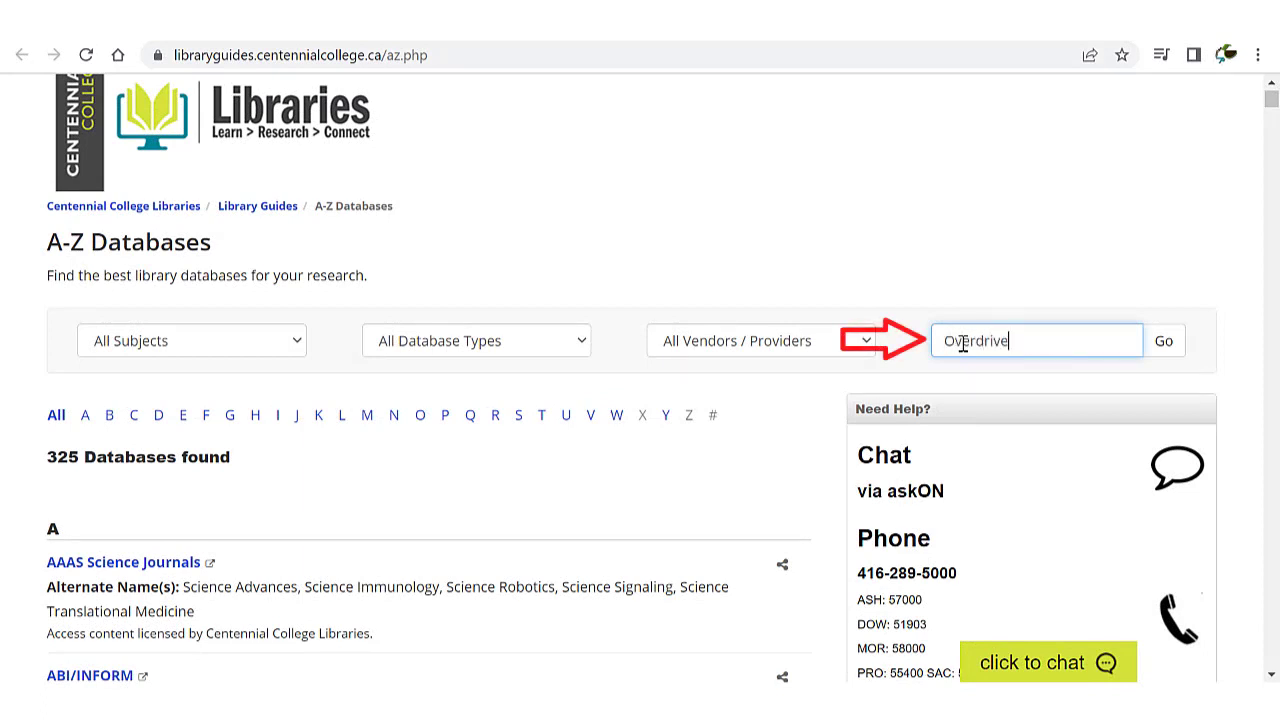
pyautogui.click(1163, 340)
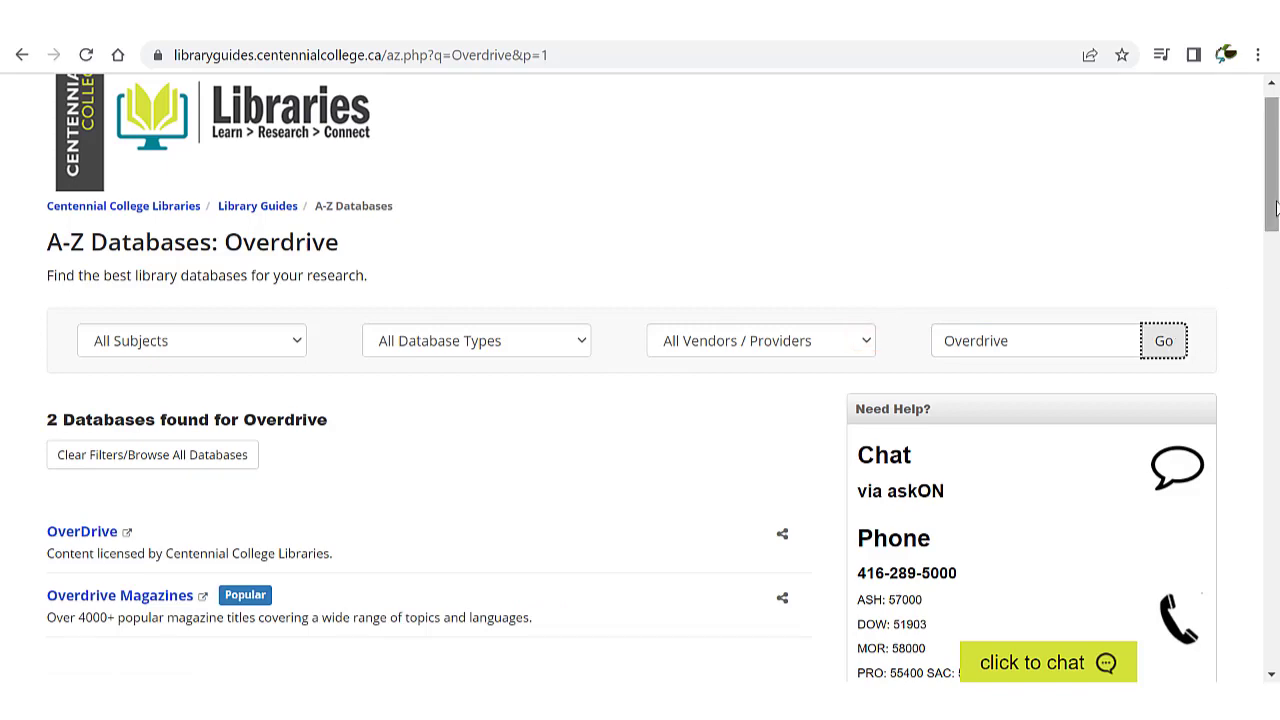
pyautogui.scroll(-3)
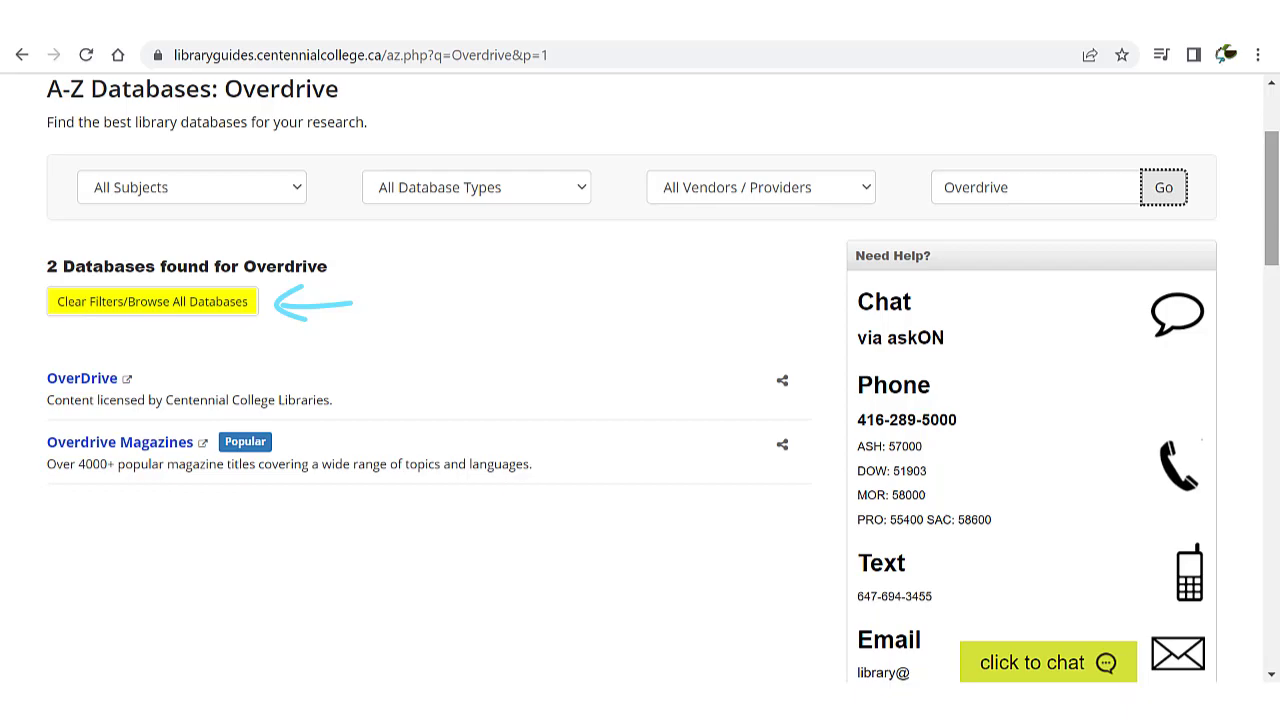
# - Clear the search back to all 325 databases, then open the All Subjects and All Database Types dropdowns
pyautogui.click(151, 301)
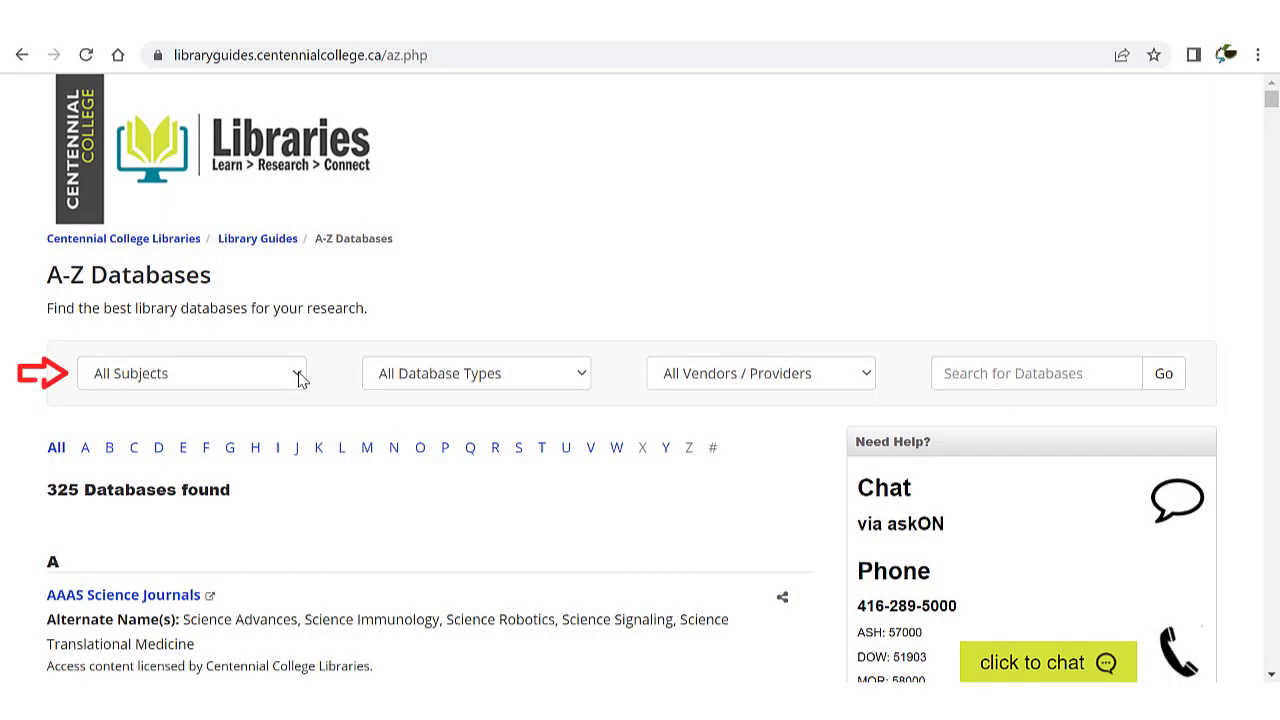
pyautogui.click(192, 373)
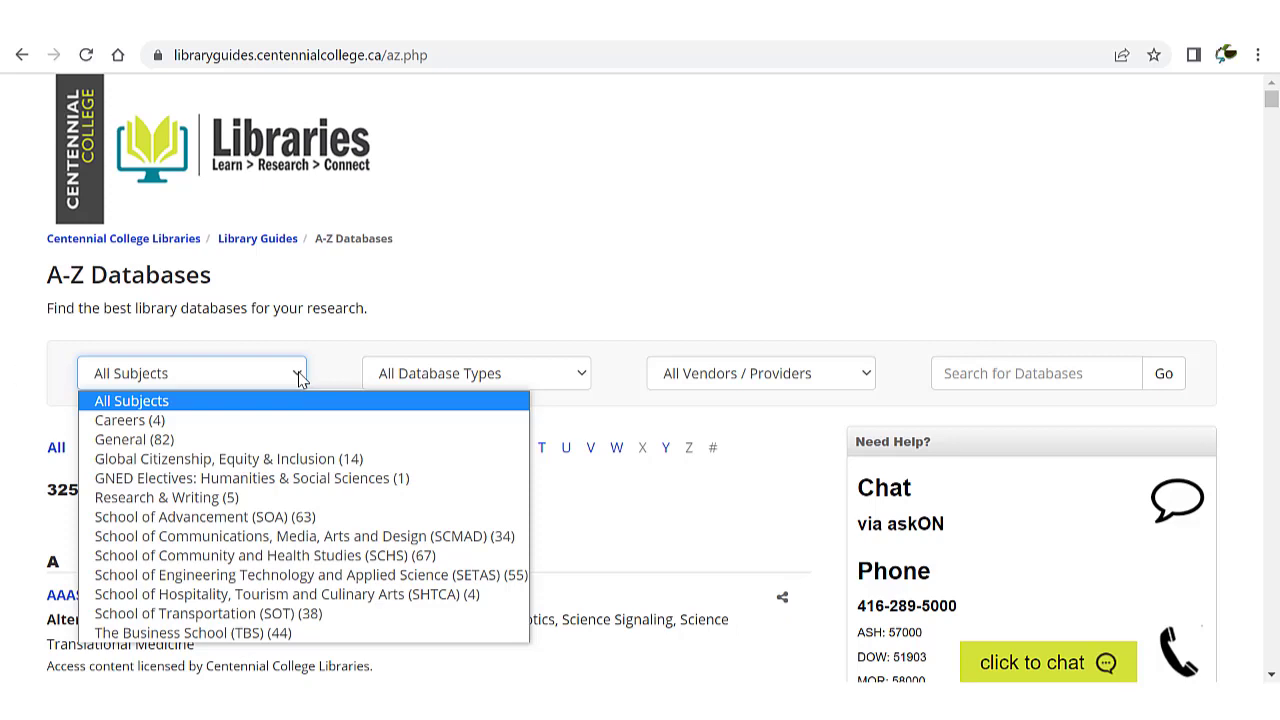
pyautogui.click(477, 372)
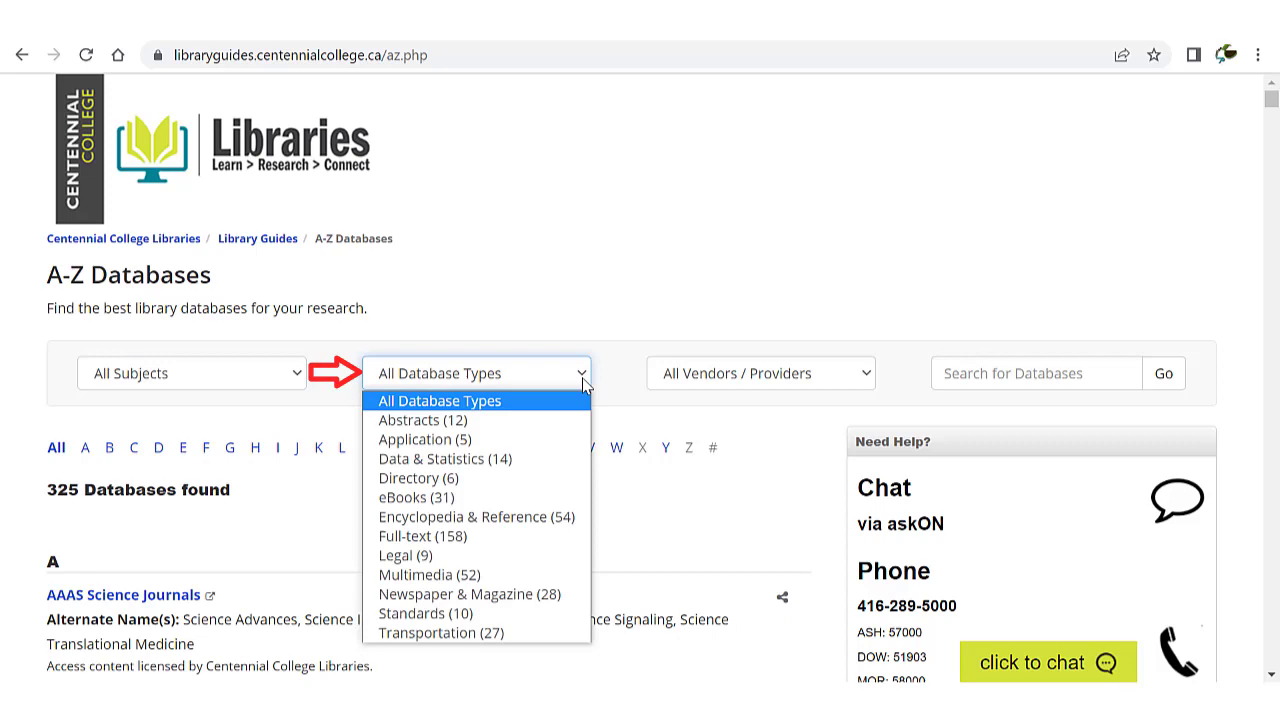